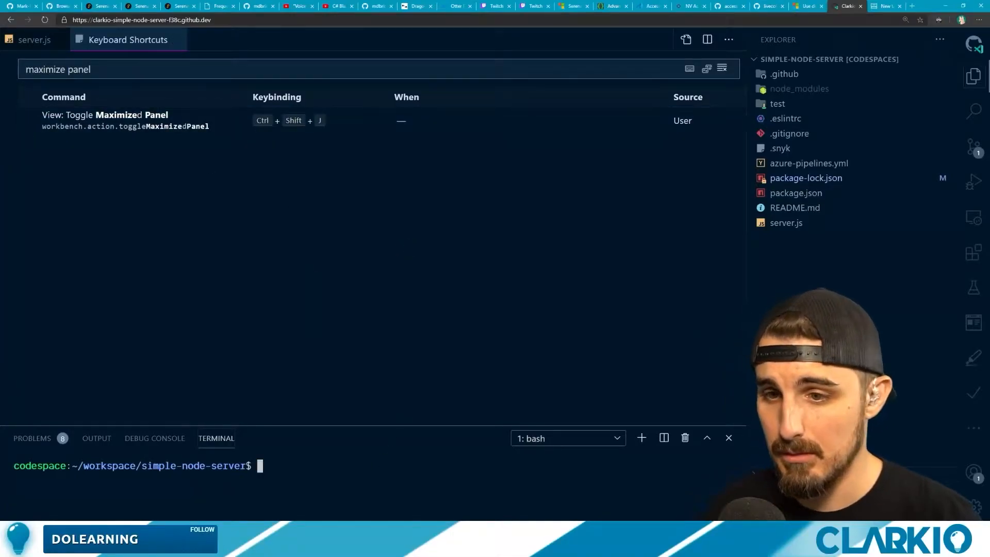
- Maximize and restore the terminal panel twice with Ctrl+Shift+J
{"action": "key", "text": "Ctrl+Shift+J"}
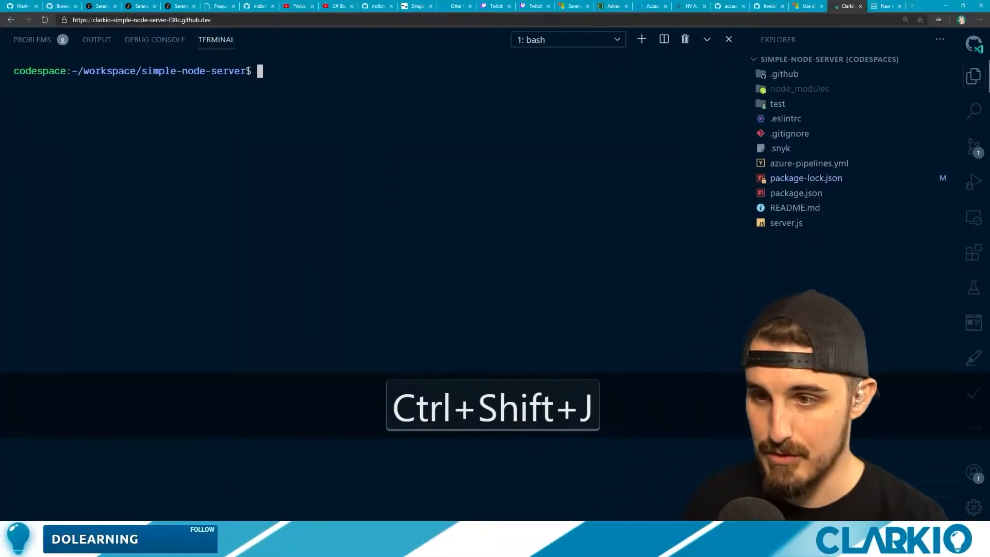
{"action": "key", "text": "Ctrl+Shift+J"}
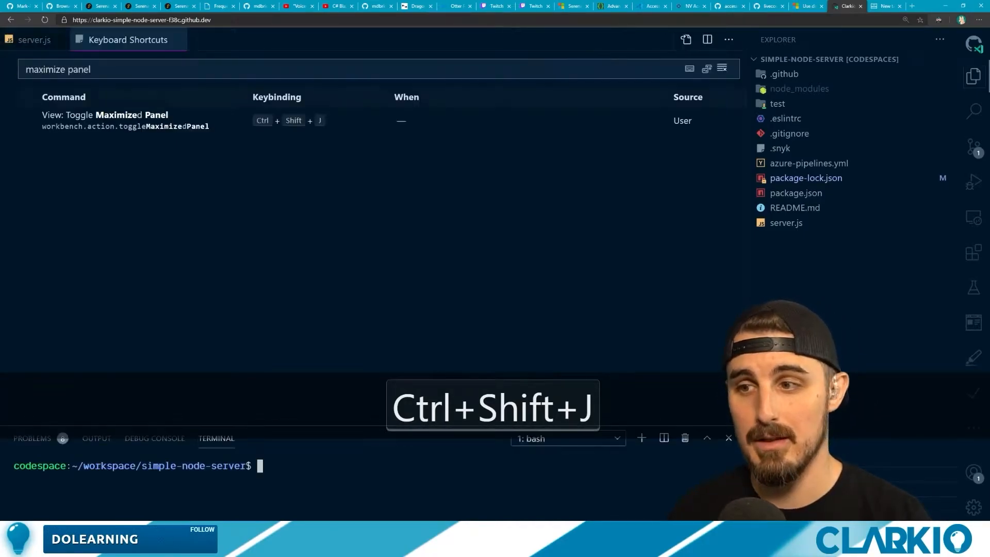
{"action": "key", "text": "ctrl+shift+j"}
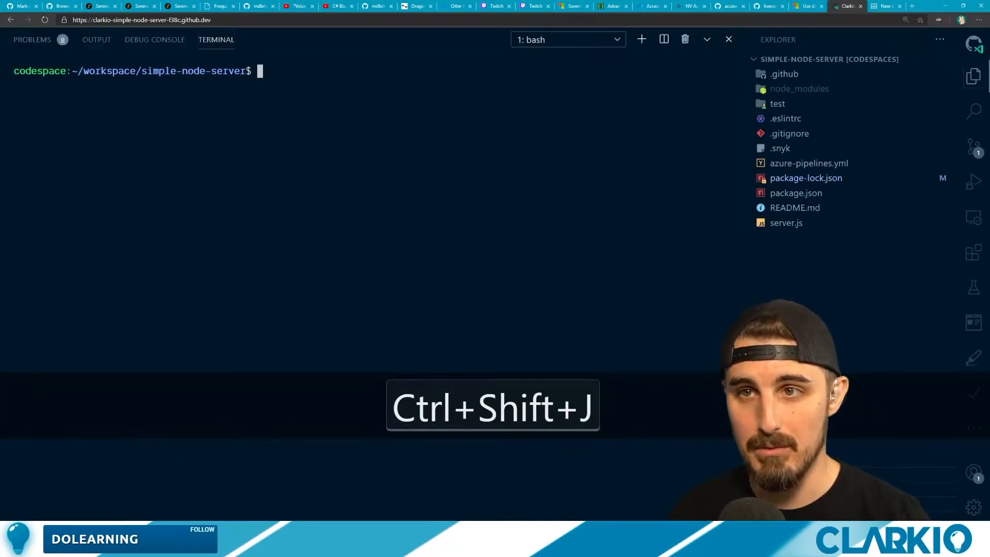
{"action": "key", "text": "ctrl+shift+j"}
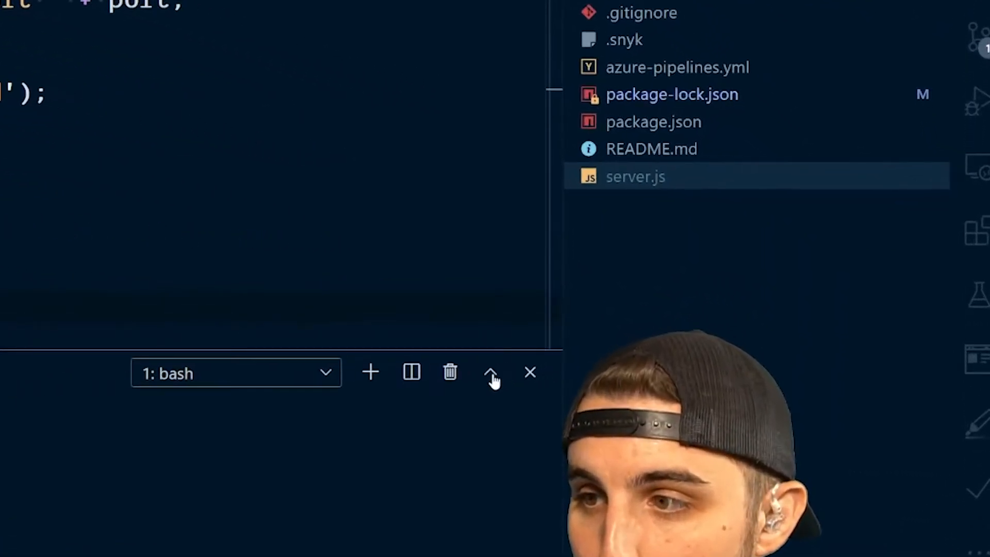
{"action": "mouse_move", "coordinate": [491, 372]}
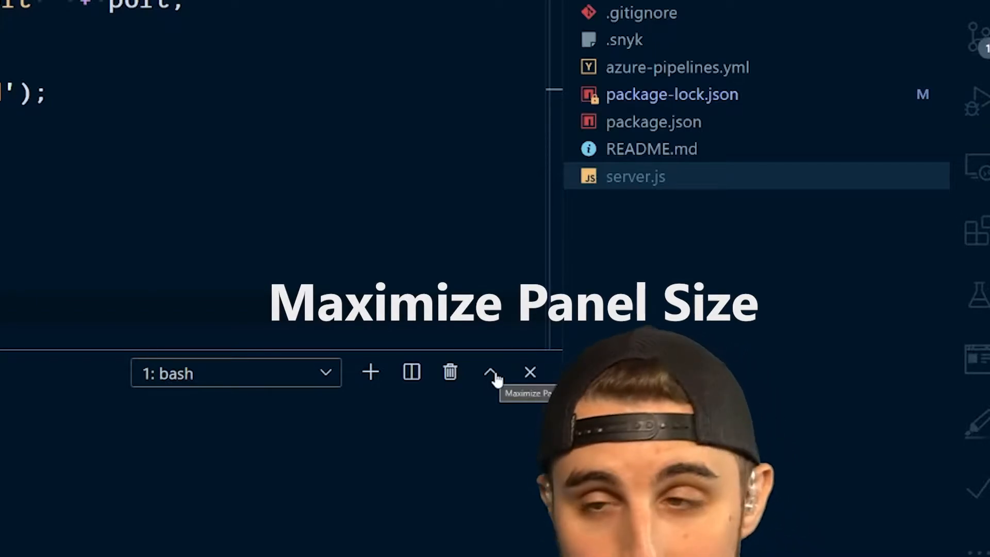
- Maximize the terminal via its toolbar arrow, then try Ctrl+Shift+J, which opens Edge DevTools
{"action": "left_click", "coordinate": [493, 373]}
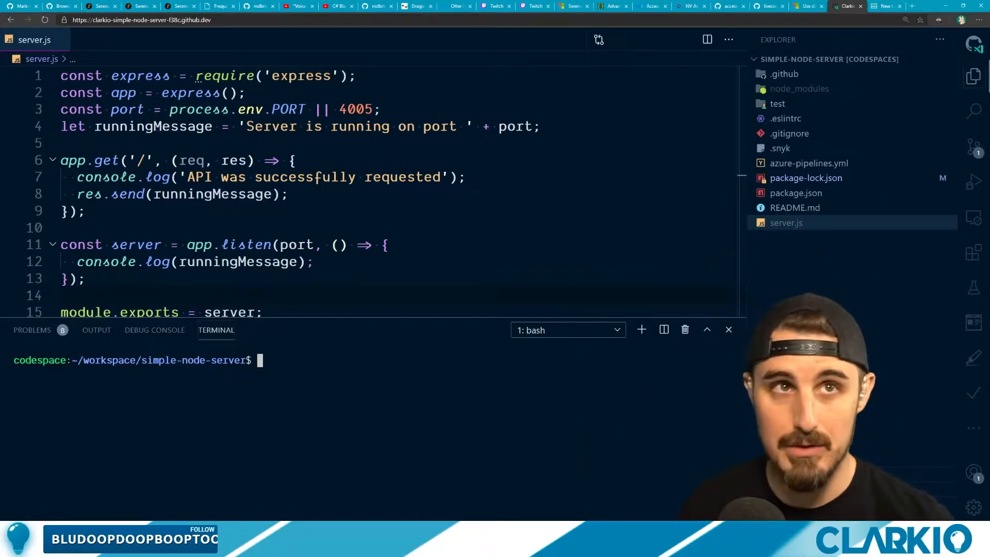
{"action": "mouse_move", "coordinate": [707, 329]}
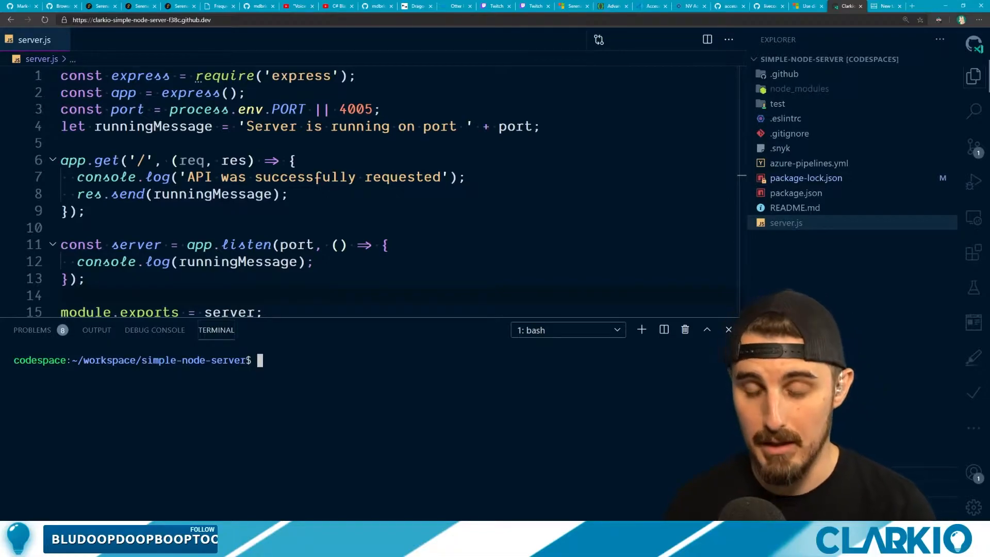
{"action": "key", "text": "ctrl+shift+j"}
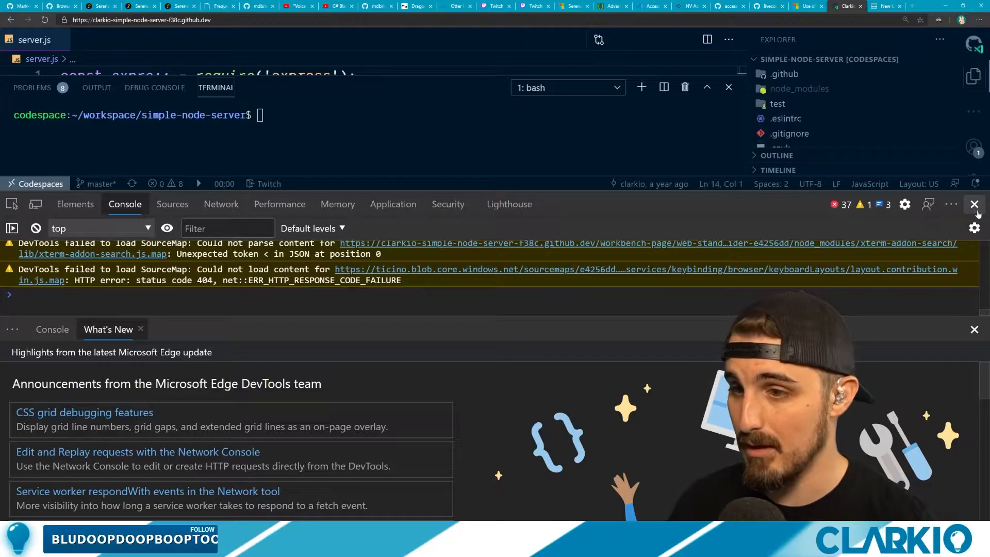
- Close the Edge DevTools pane to return to server.js and the terminal
{"action": "left_click", "coordinate": [974, 204]}
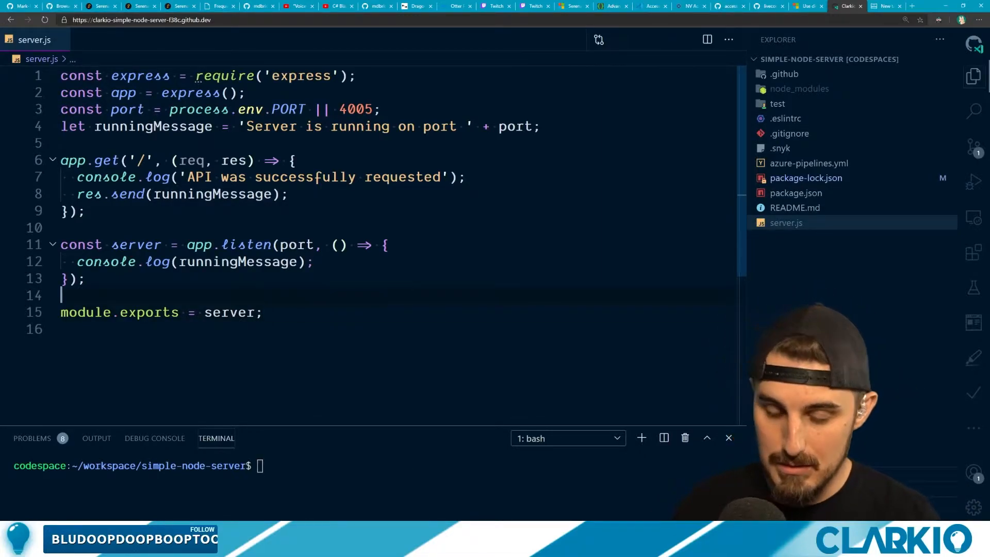
{"action": "key", "text": "F1"}
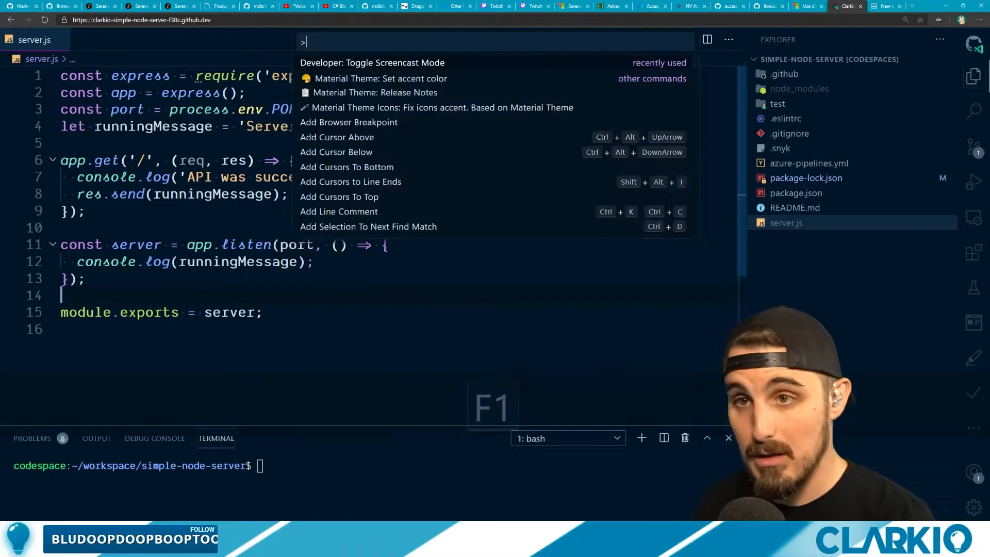
{"action": "type", "text": "maxim"}
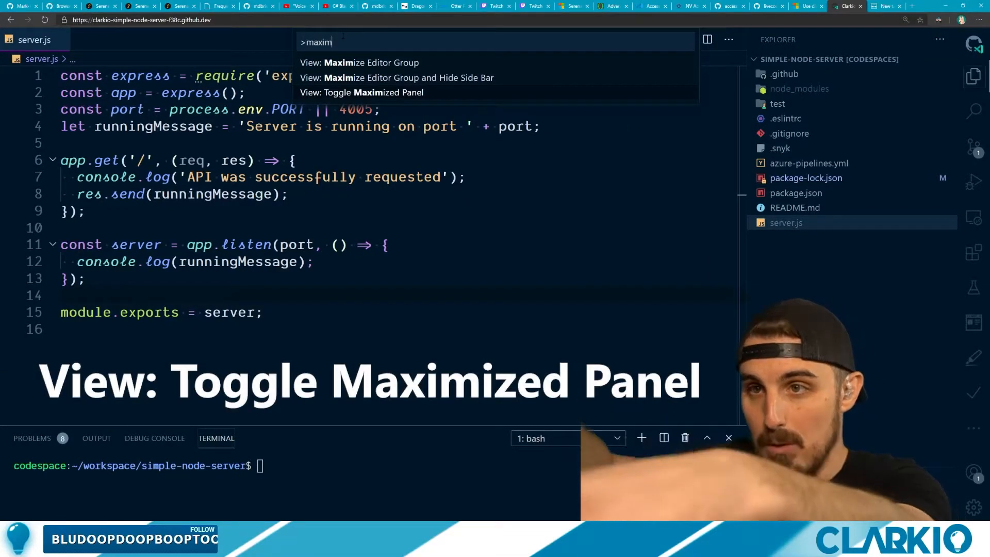
{"action": "left_click", "coordinate": [361, 92]}
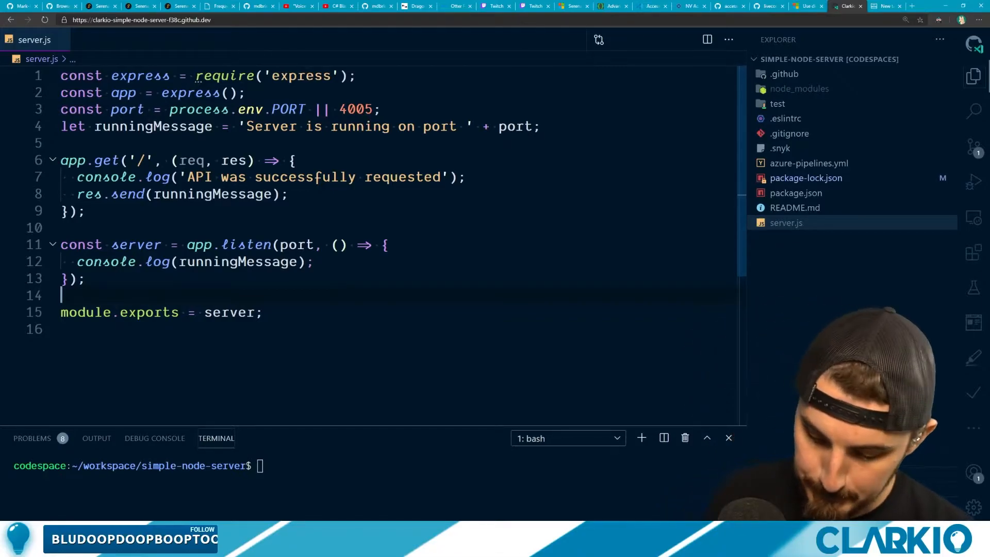
- Open Keyboard Shortcuts and search 'maximize panel' to find View: Toggle Maximized Panel
{"action": "type", "text": "ke"}
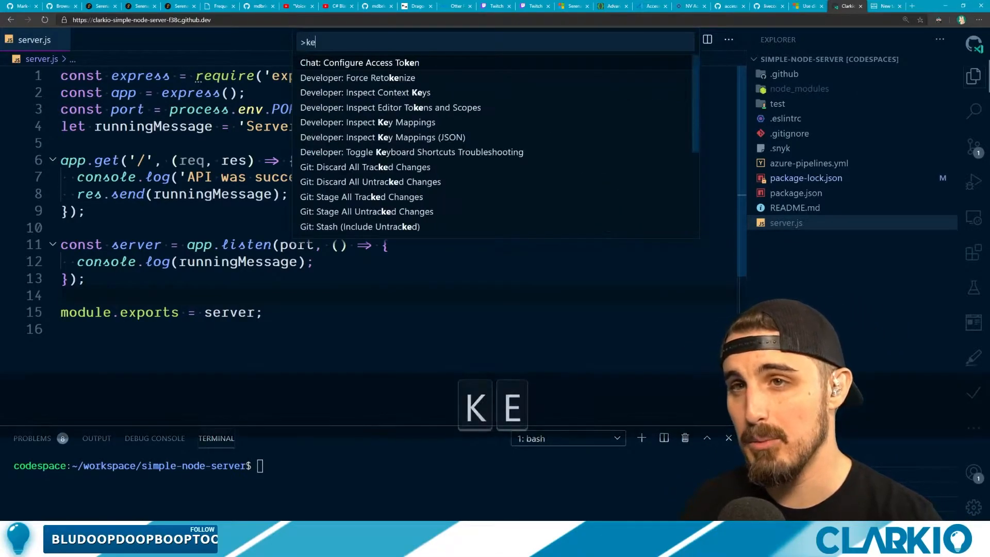
{"action": "type", "text": "yboard"}
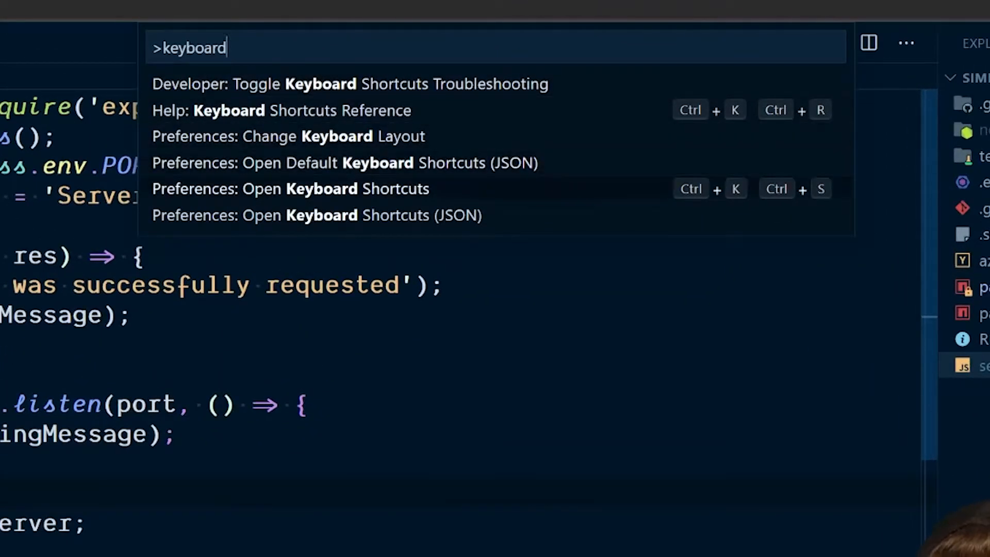
{"action": "left_click", "coordinate": [290, 188]}
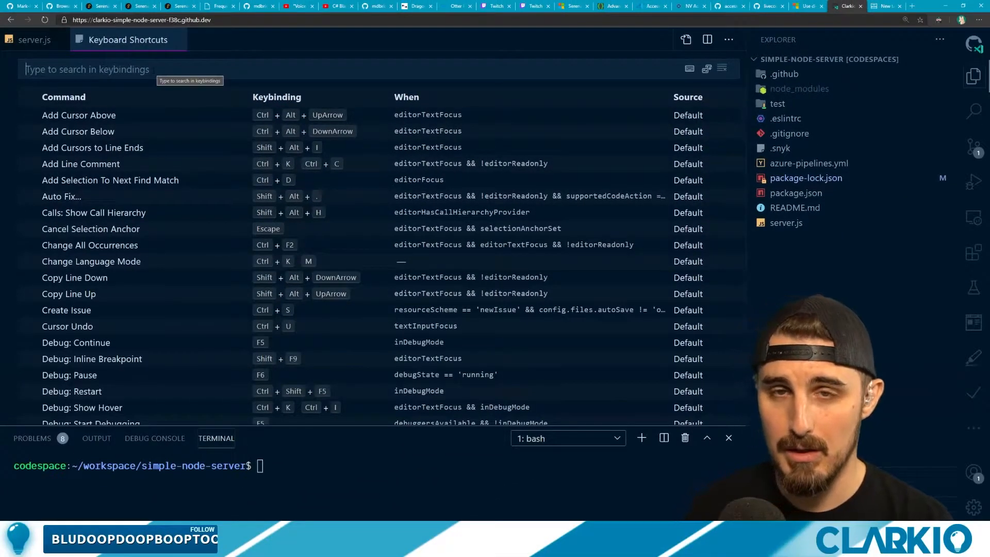
{"action": "type", "text": "maximize"}
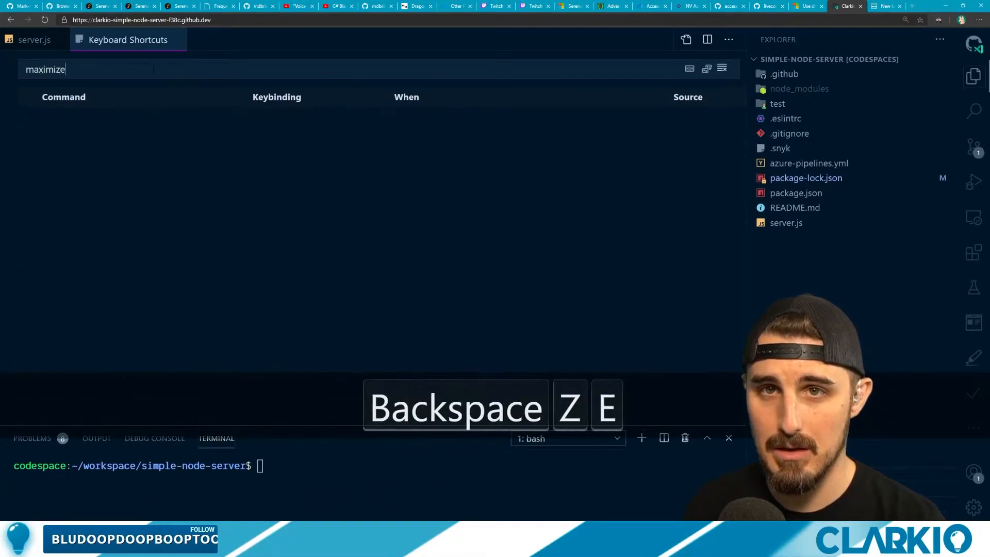
{"action": "type", "text": "panel size"}
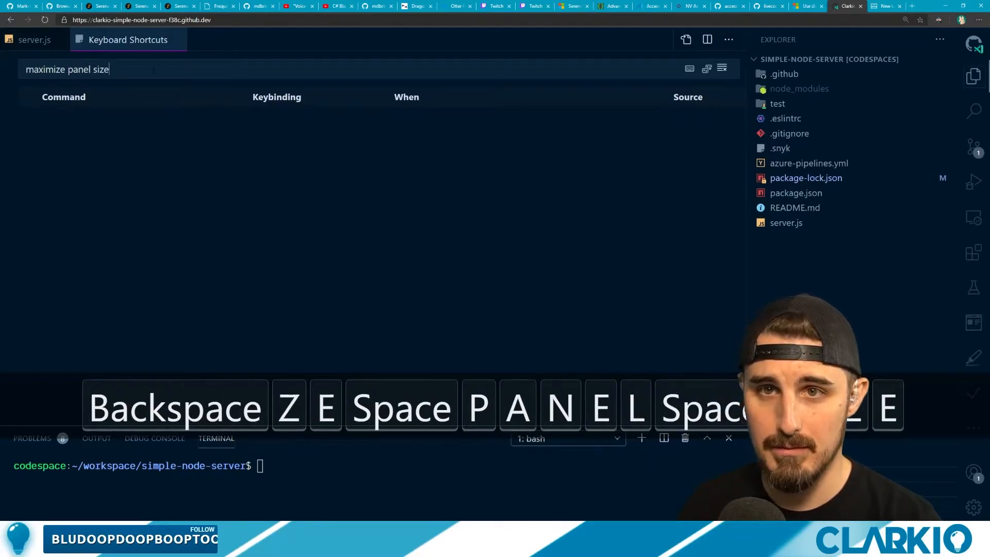
{"action": "key", "text": "Backspace"}
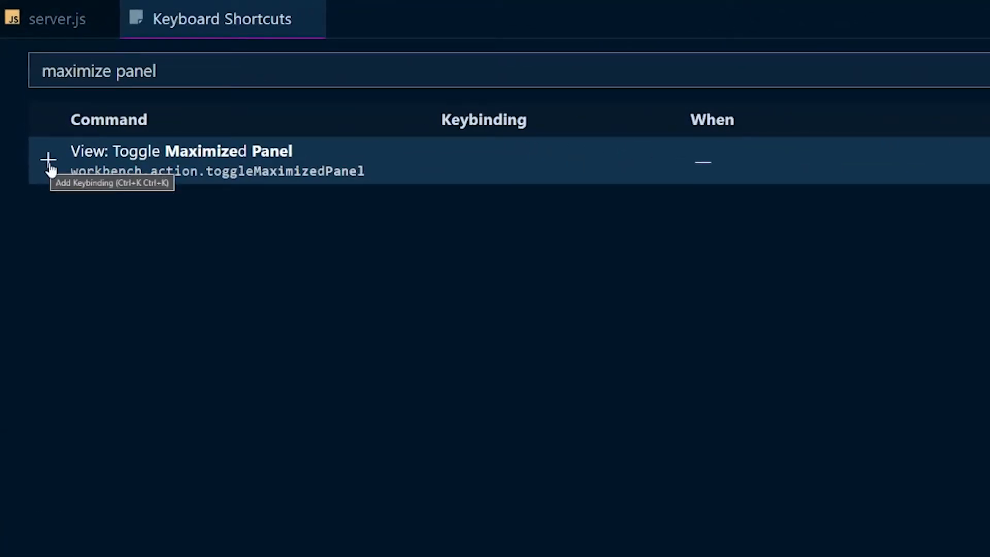
{"action": "mouse_move", "coordinate": [480, 169]}
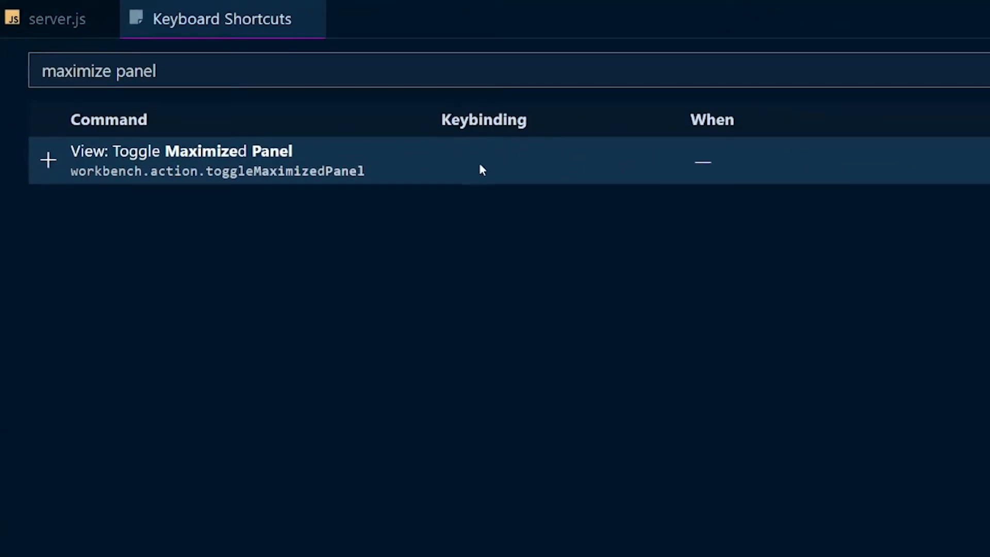
{"action": "mouse_move", "coordinate": [48, 159]}
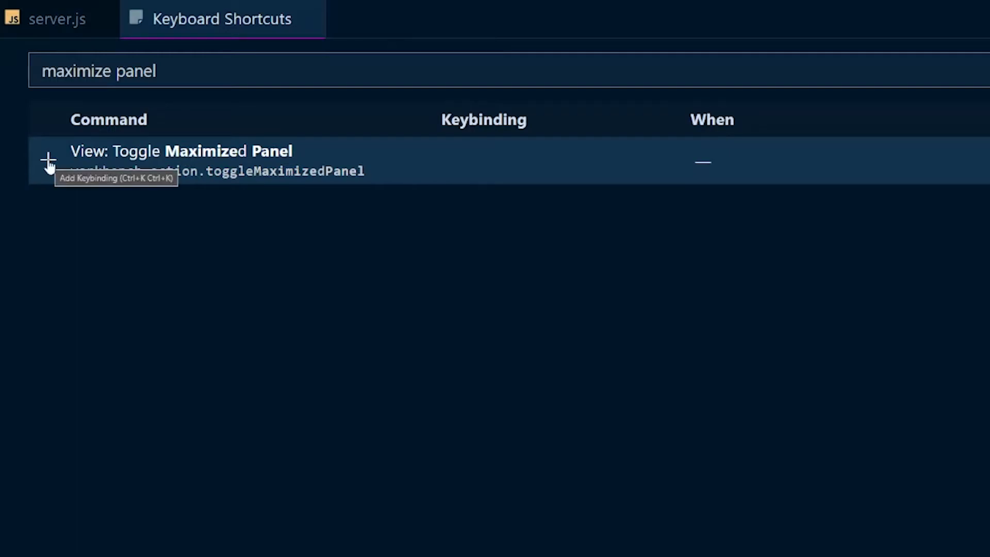
- Add a keybinding to View: Toggle Maximized Panel and record Ctrl+Shift+J
{"action": "left_click", "coordinate": [48, 160]}
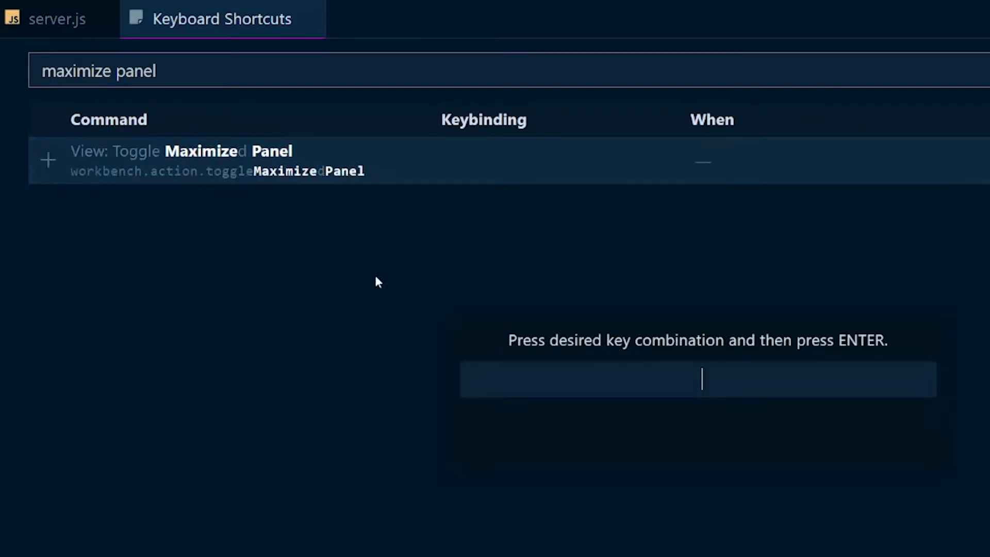
{"action": "mouse_move", "coordinate": [710, 347]}
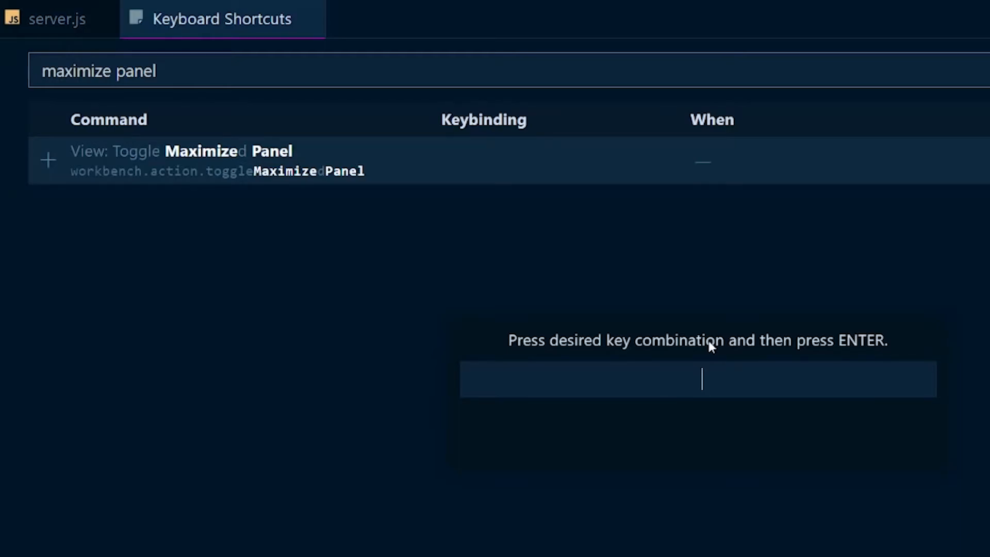
{"action": "key", "text": "ctrl+shift+j"}
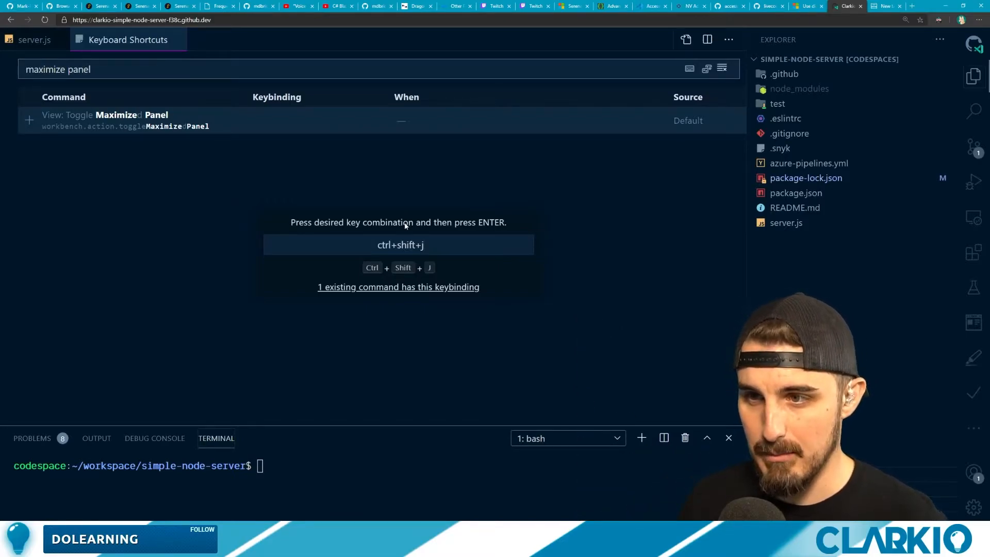
- Filter the shortcuts to Ctrl+Shift+J, showing the conflicting search toggleQueryDetails command
{"action": "key", "text": "Enter"}
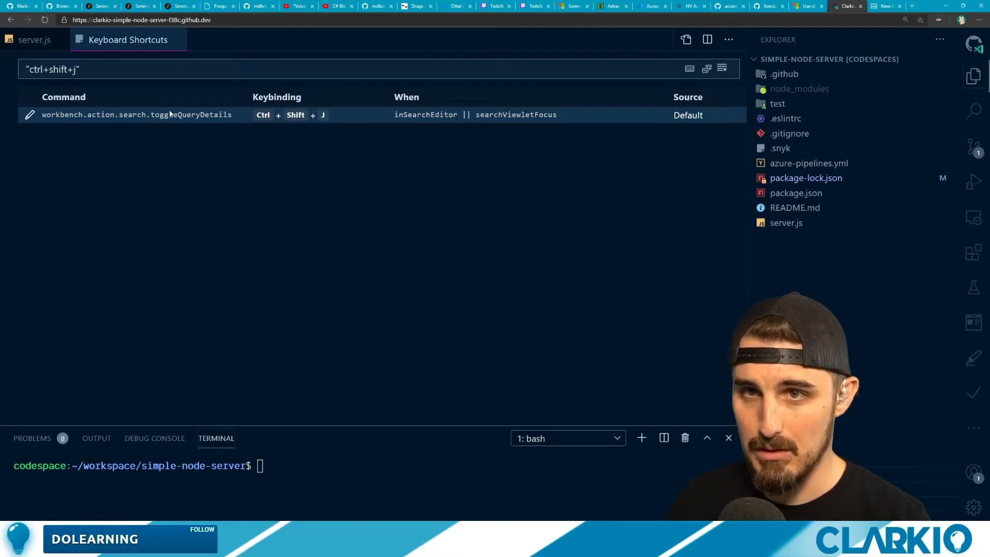
{"action": "mouse_move", "coordinate": [360, 118]}
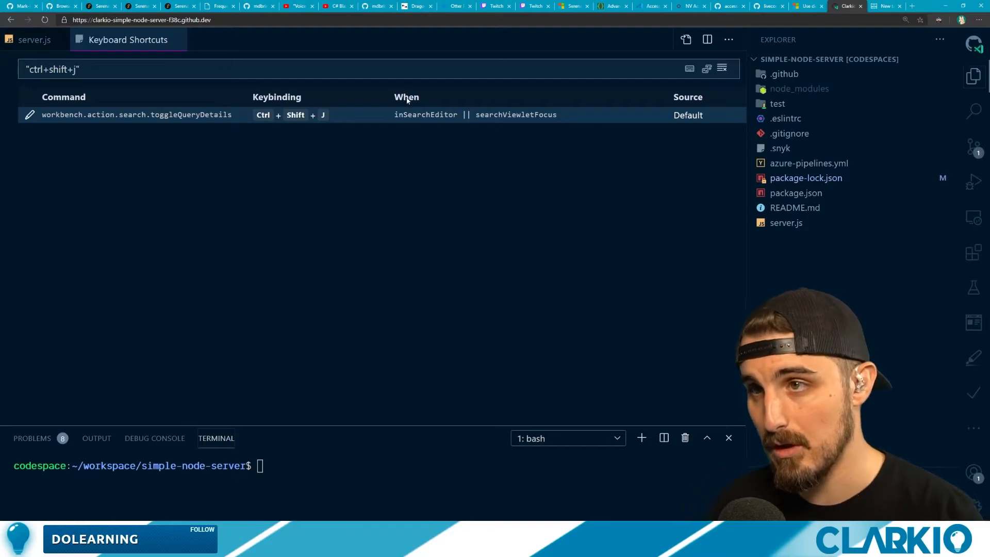
{"action": "mouse_move", "coordinate": [272, 120]}
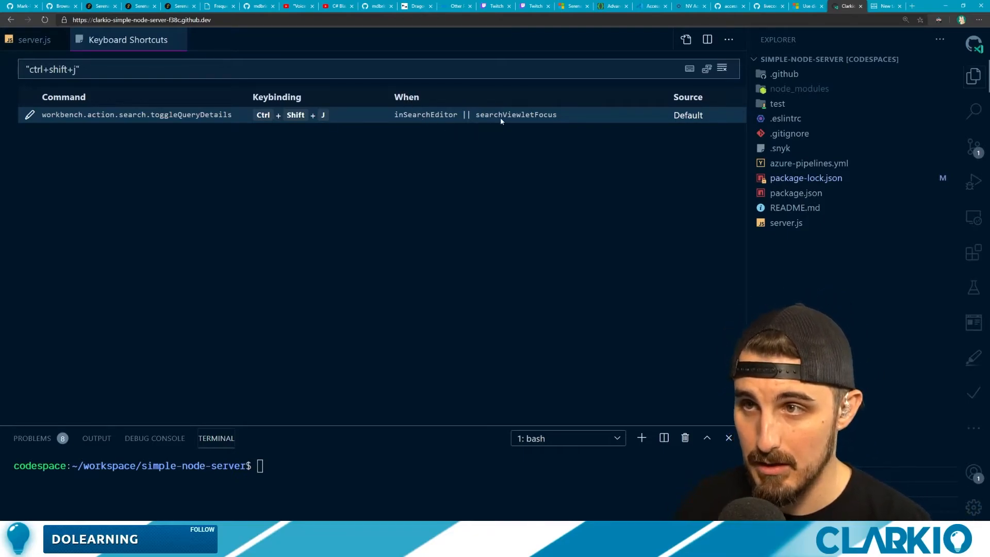
{"action": "mouse_move", "coordinate": [531, 118]}
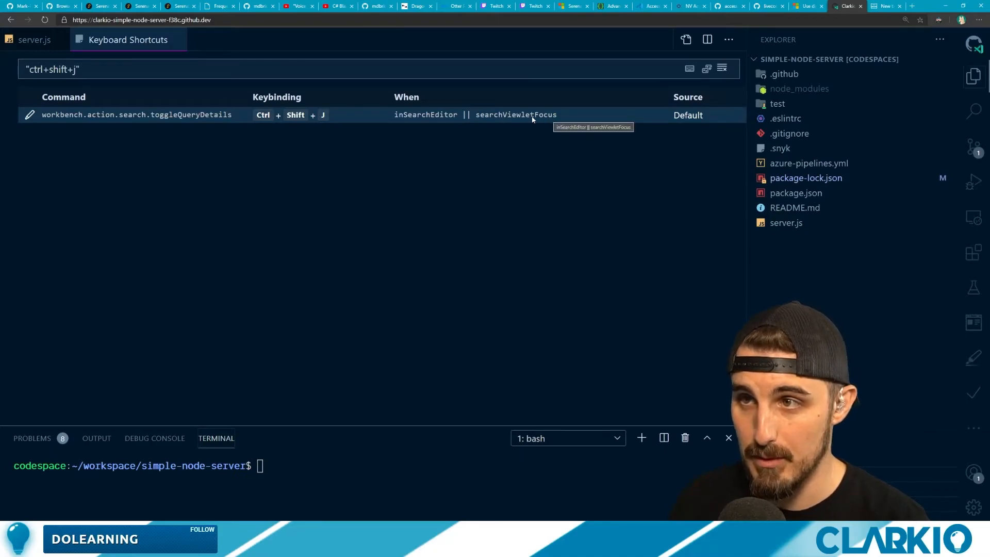
{"action": "mouse_move", "coordinate": [207, 115]}
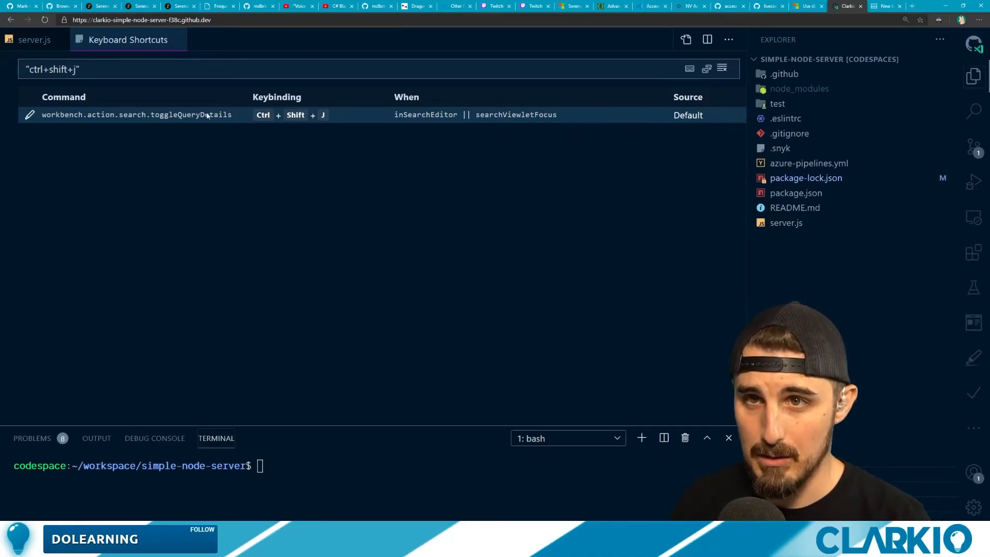
{"action": "mouse_move", "coordinate": [116, 96]}
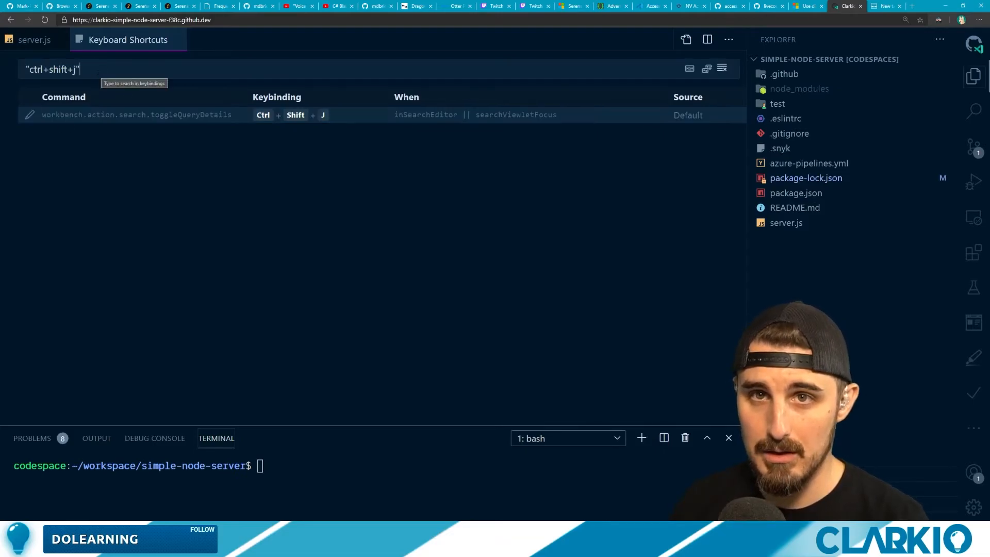
- Search 'maximize panel' again and confirm Ctrl+Shift+J for View: Toggle Maximized Panel
{"action": "key", "text": "Backspace"}
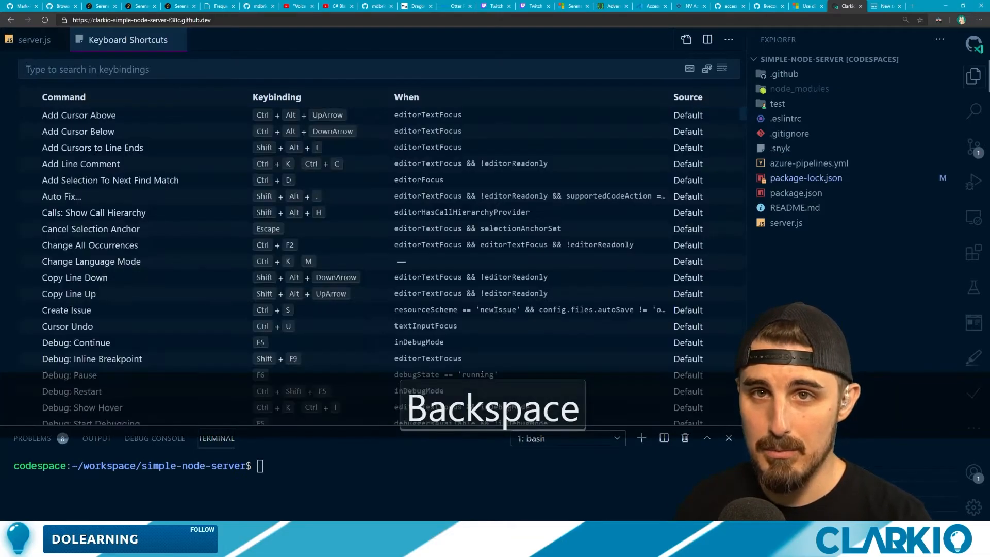
{"action": "type", "text": "maxim"}
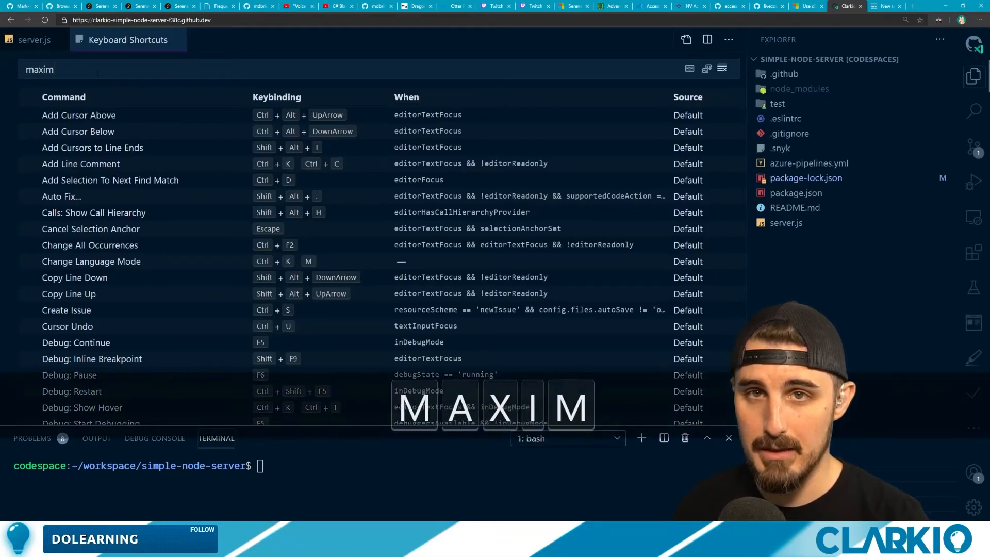
{"action": "type", "text": "ize panel"}
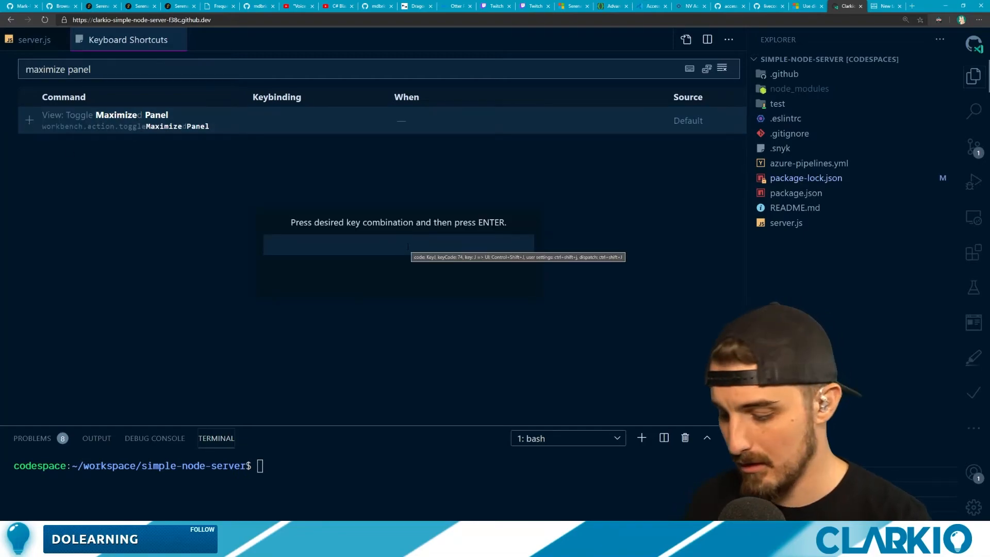
{"action": "key", "text": "Enter"}
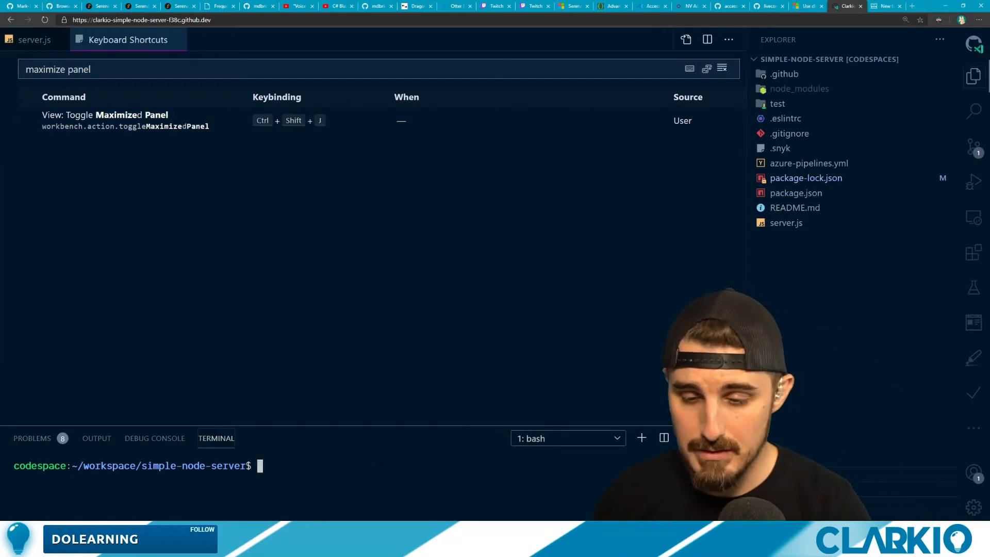
- Toggle the terminal panel maximized several times using the new Ctrl+Shift+J binding
{"action": "key", "text": "ctrl+shift+j"}
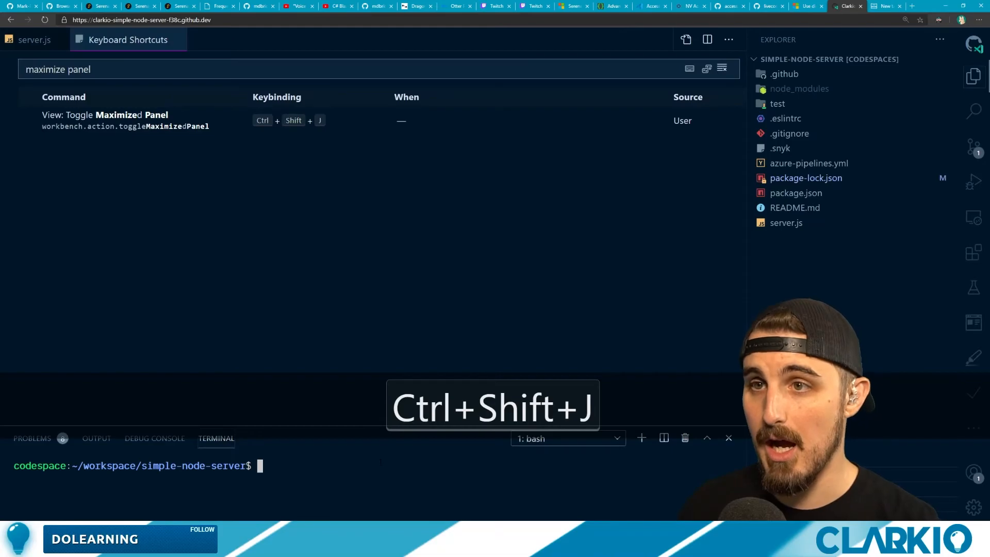
{"action": "key", "text": "ctrl+shift+j"}
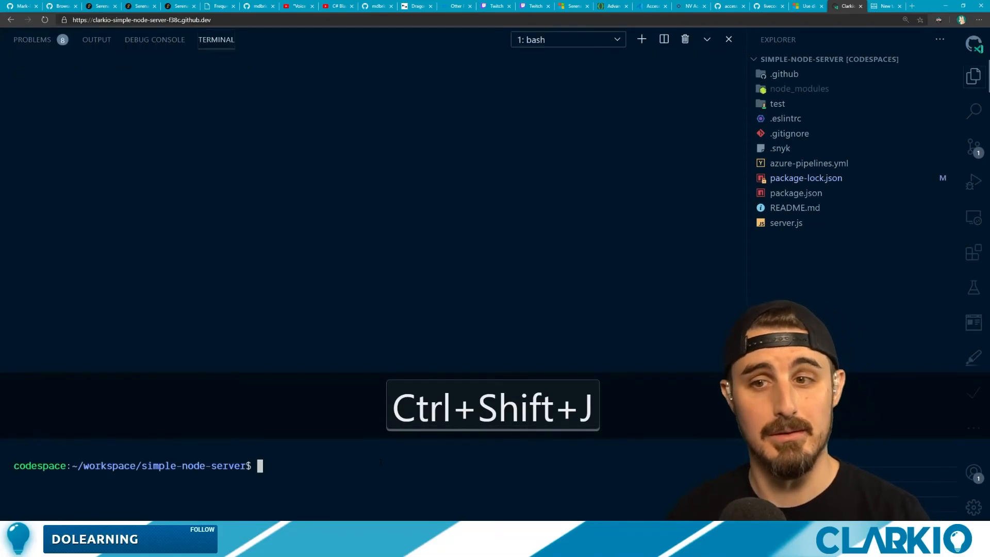
{"action": "key", "text": "Ctrl+Shift+J"}
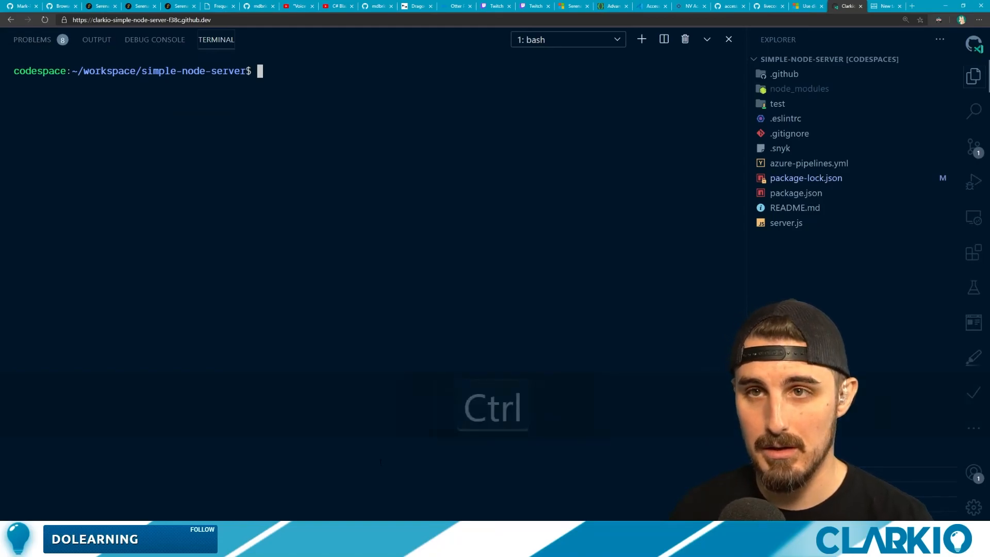
{"action": "key", "text": "ctrl+shift+j"}
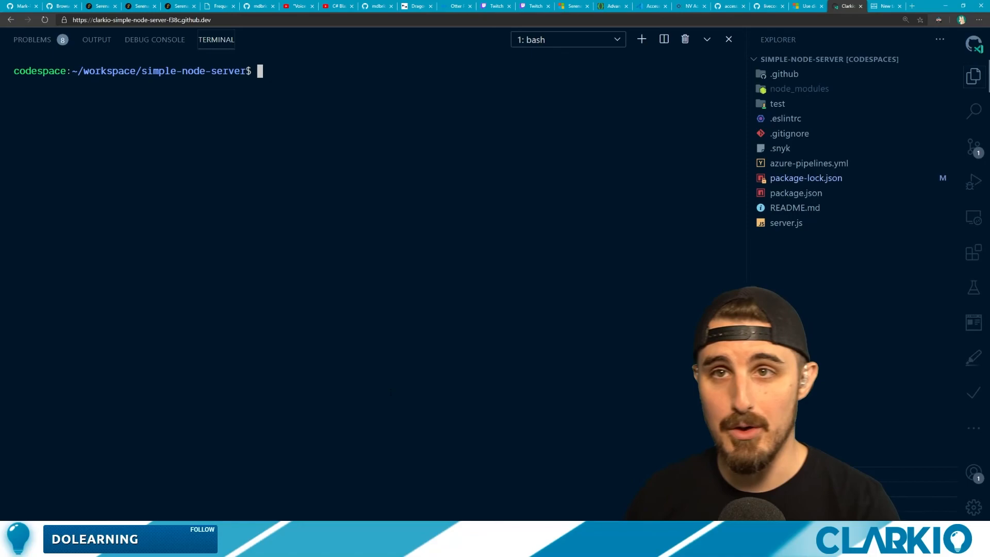
{"action": "key", "text": "Ctrl+Shift"}
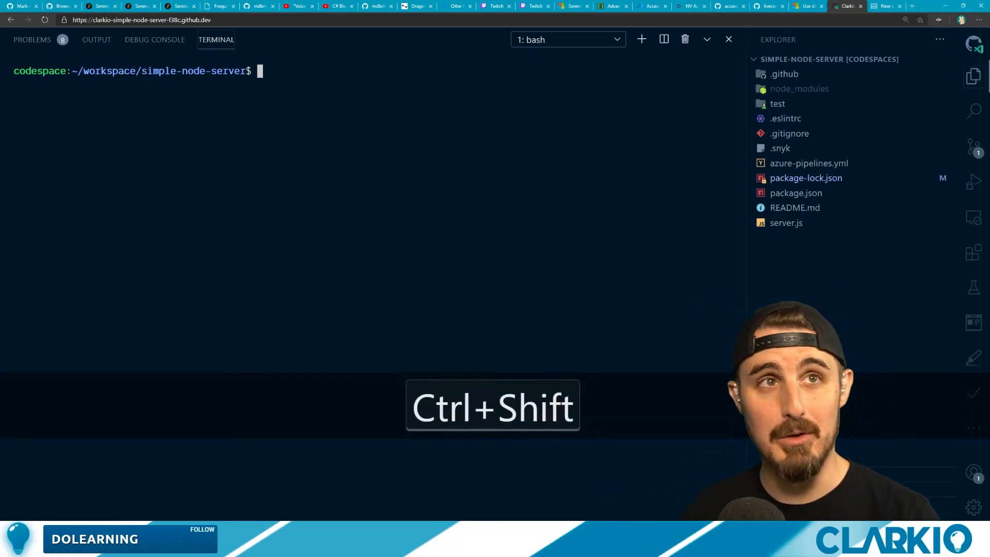